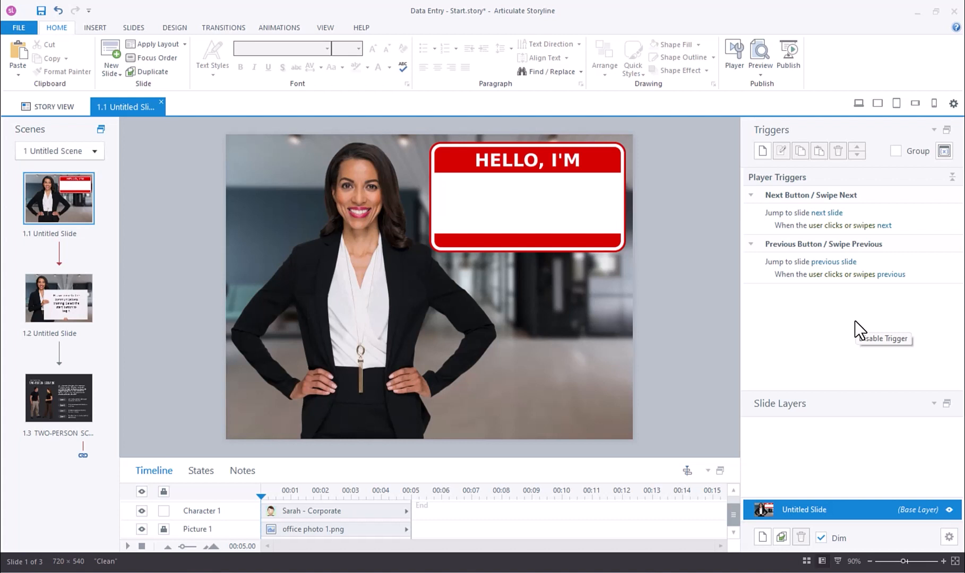
mouse_move(545, 356)
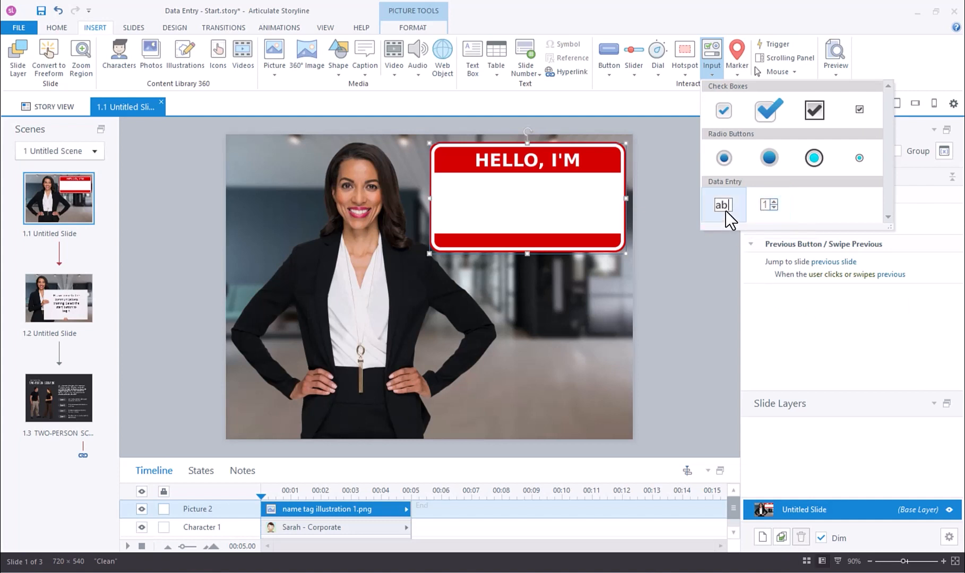
mouse_move(766, 212)
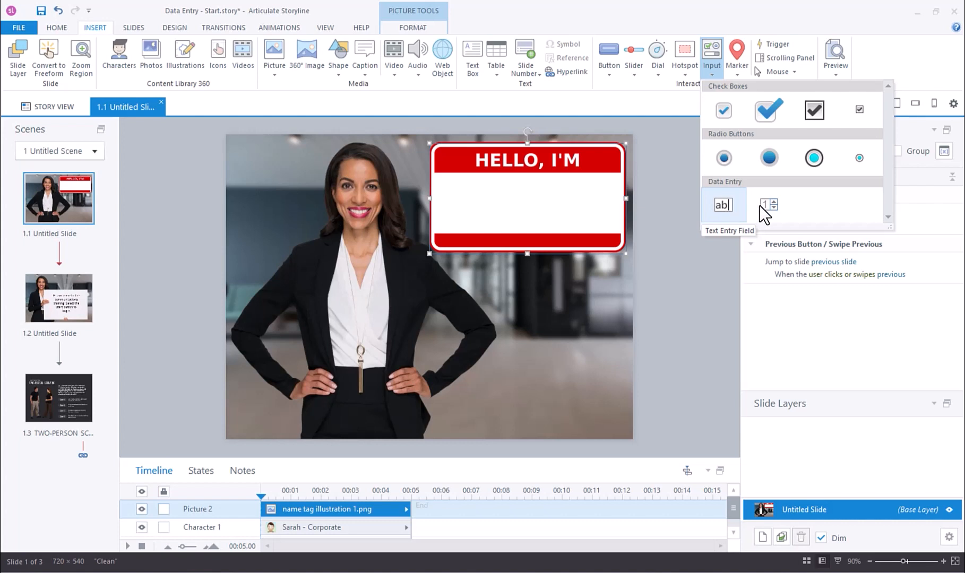
mouse_move(767, 207)
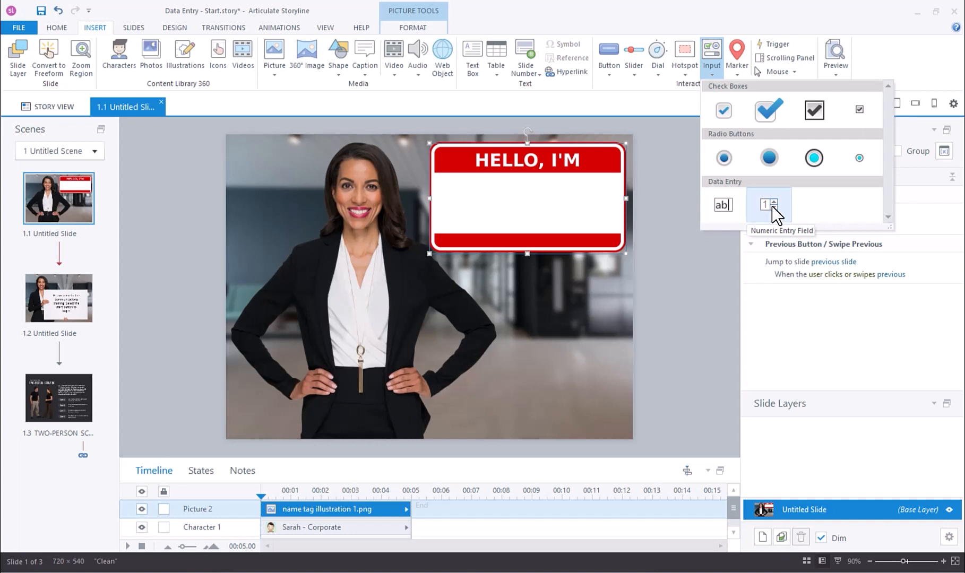
- Insert a text entry field into the blank white area of the HELLO, I'M name tag
left_click(722, 205)
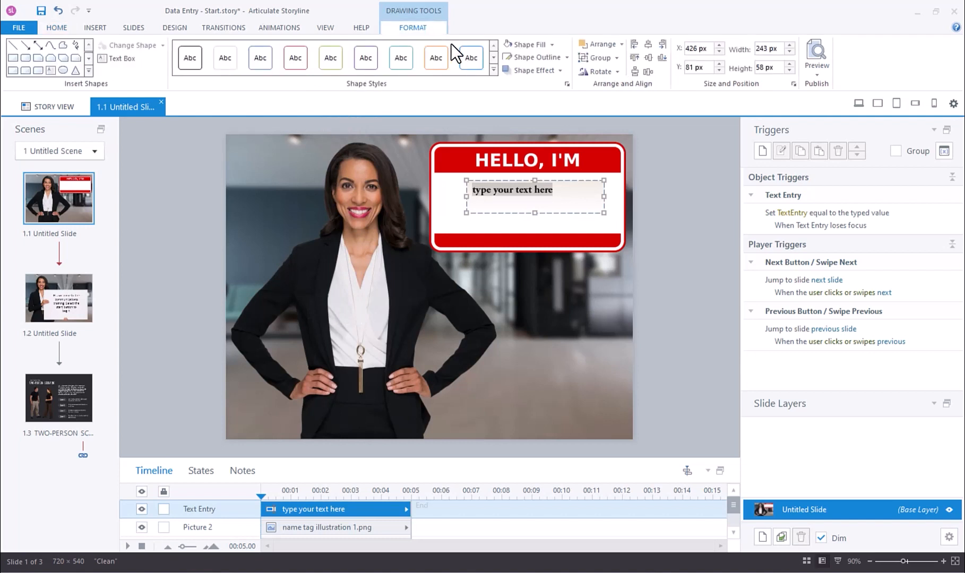
- Replace the entry field's placeholder with 'type your first name here', borderless within the tag
left_click(94, 28)
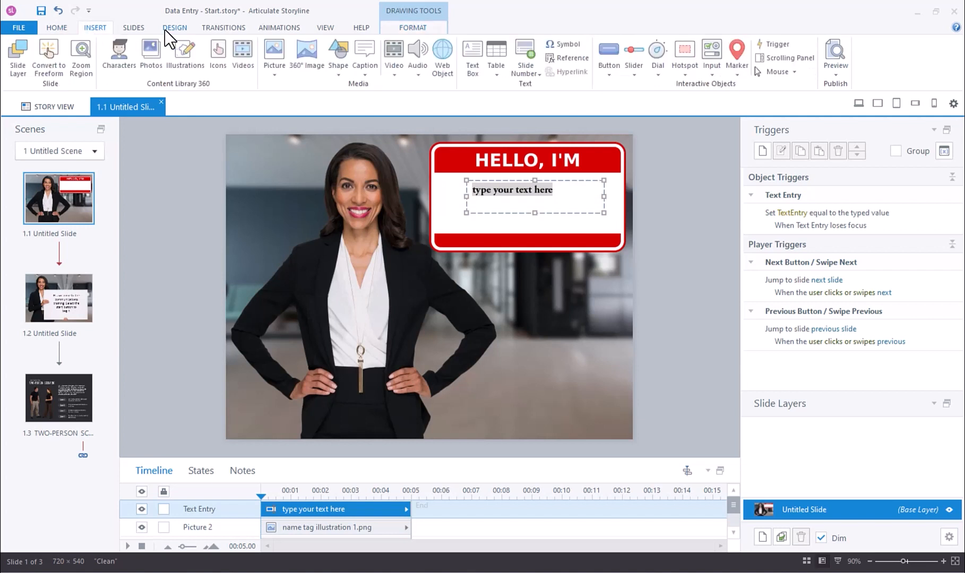
double_click(525, 189)
type("first nam")
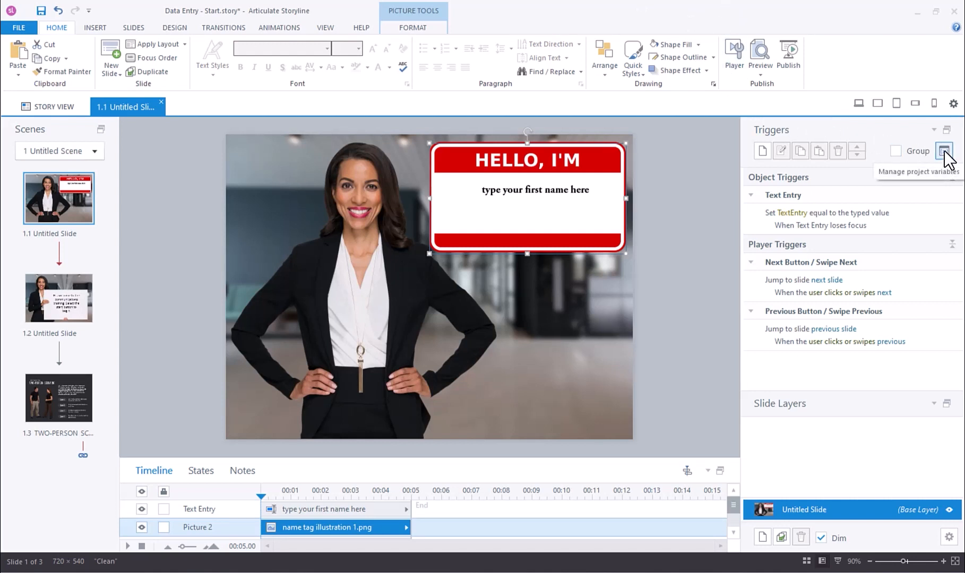
- Rename the TextEntry project variable to FirstName and confirm
left_click(945, 151)
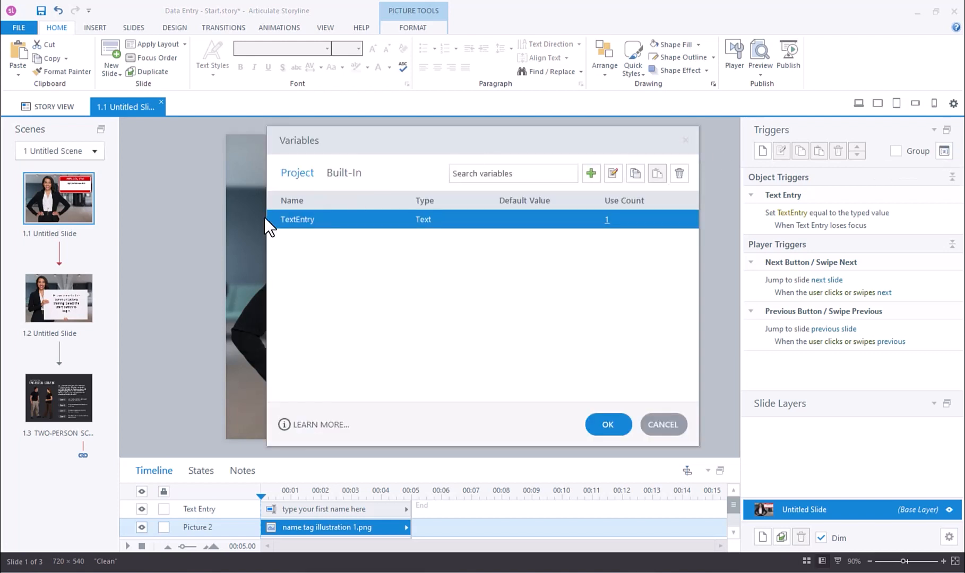
mouse_move(319, 229)
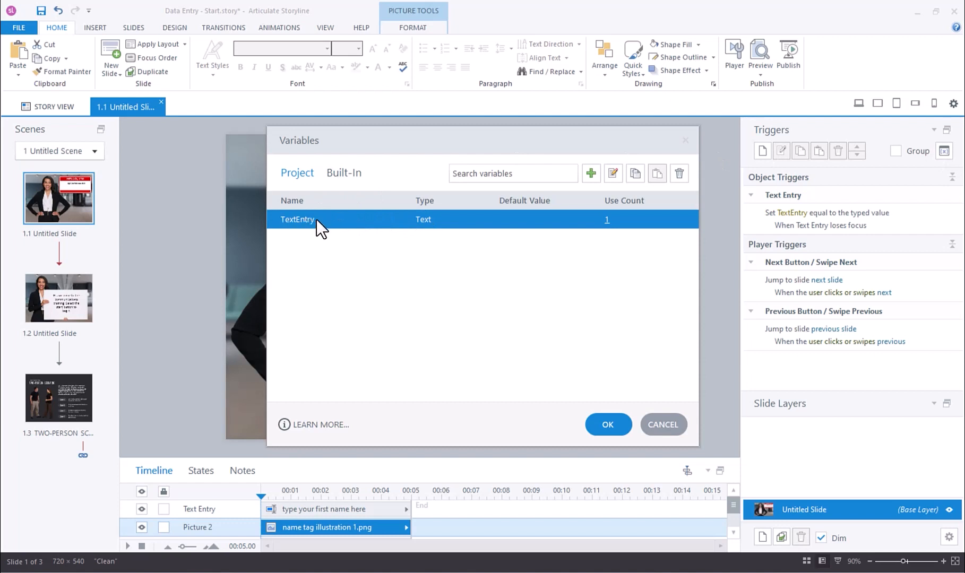
mouse_move(641, 226)
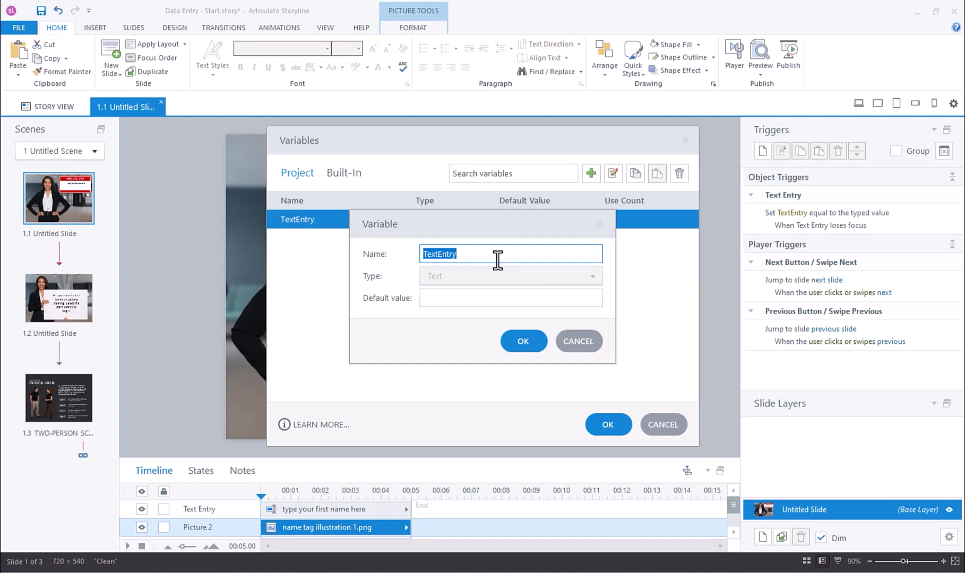
type("FirstName")
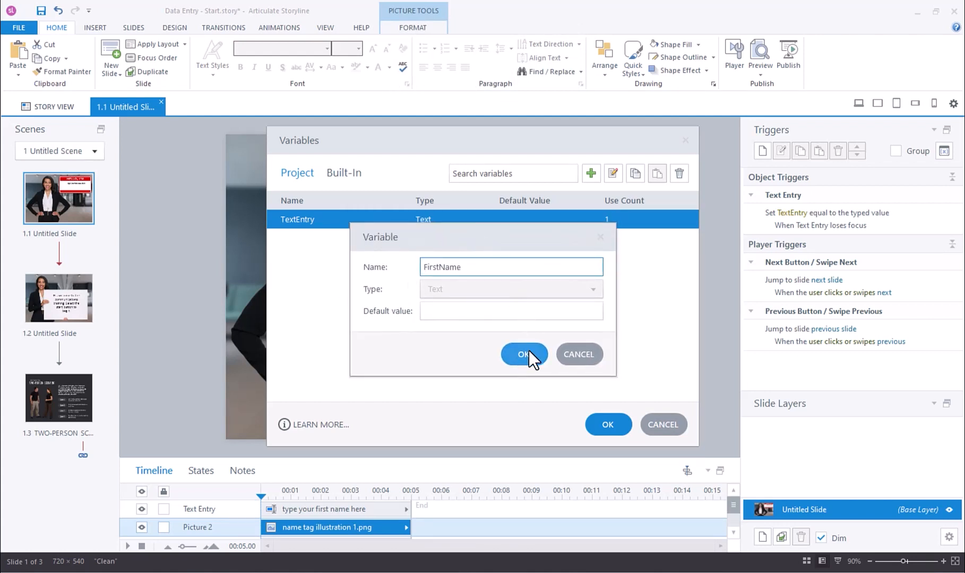
left_click(523, 354)
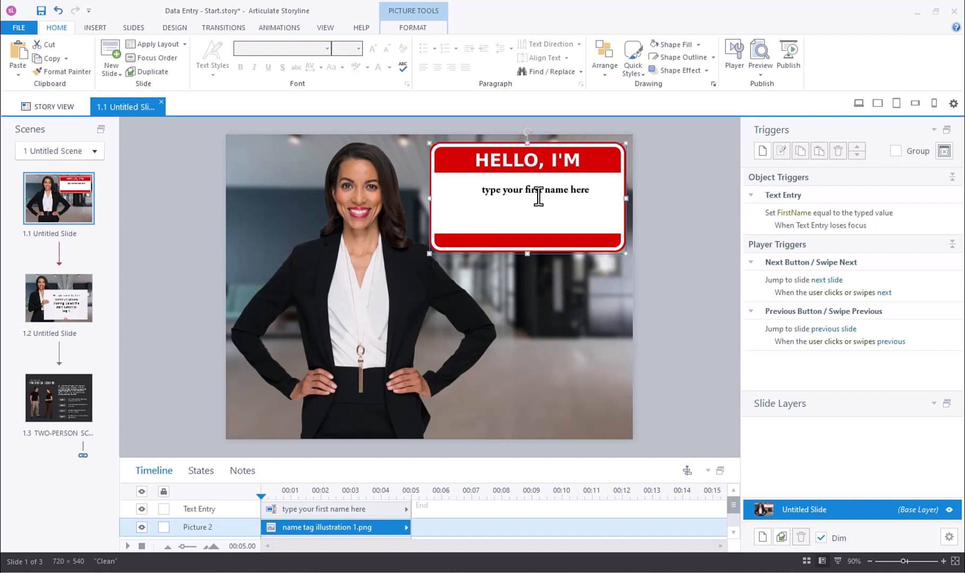
- Draw a text box below the prompt on the name tag
left_click(94, 27)
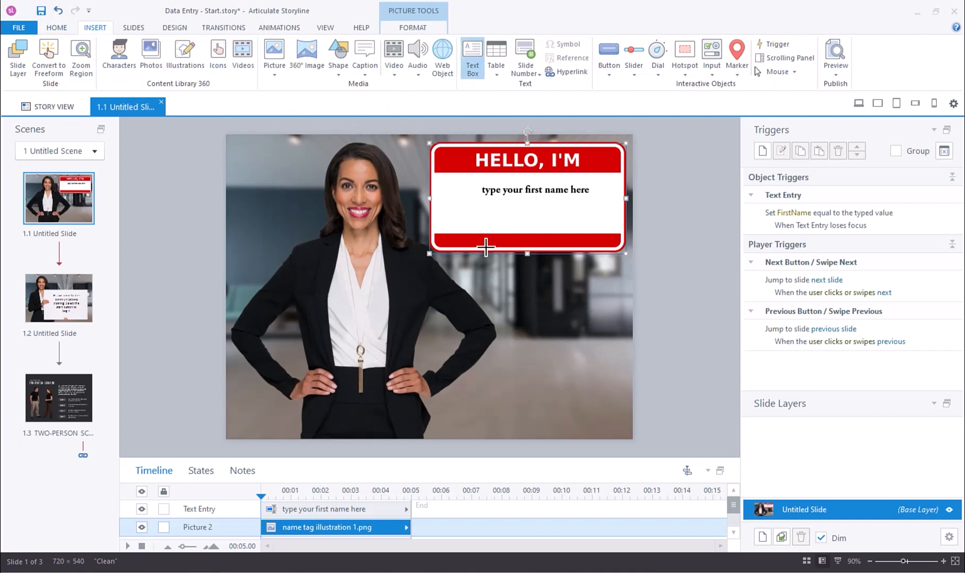
left_click_drag(481, 209, 569, 221)
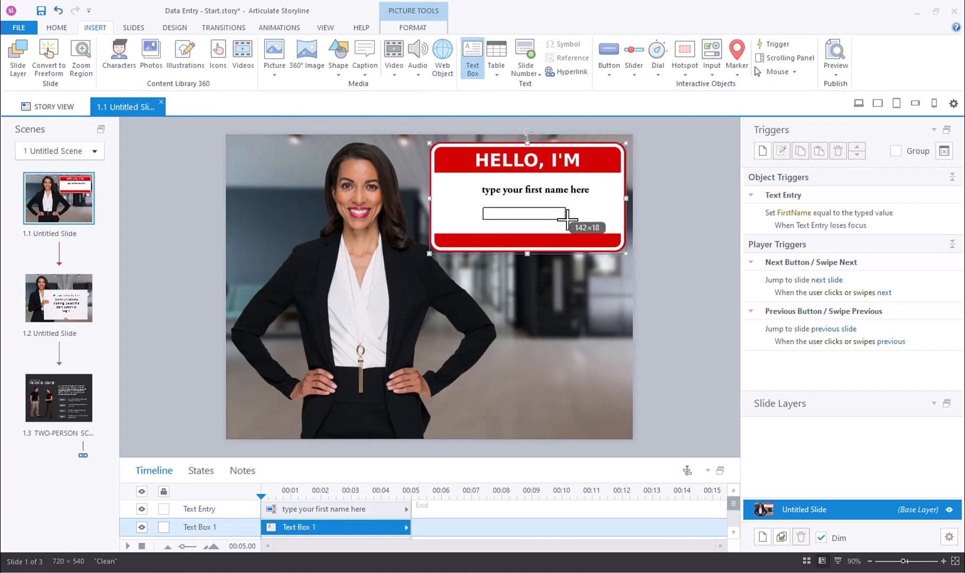
left_click_drag(562, 224, 606, 240)
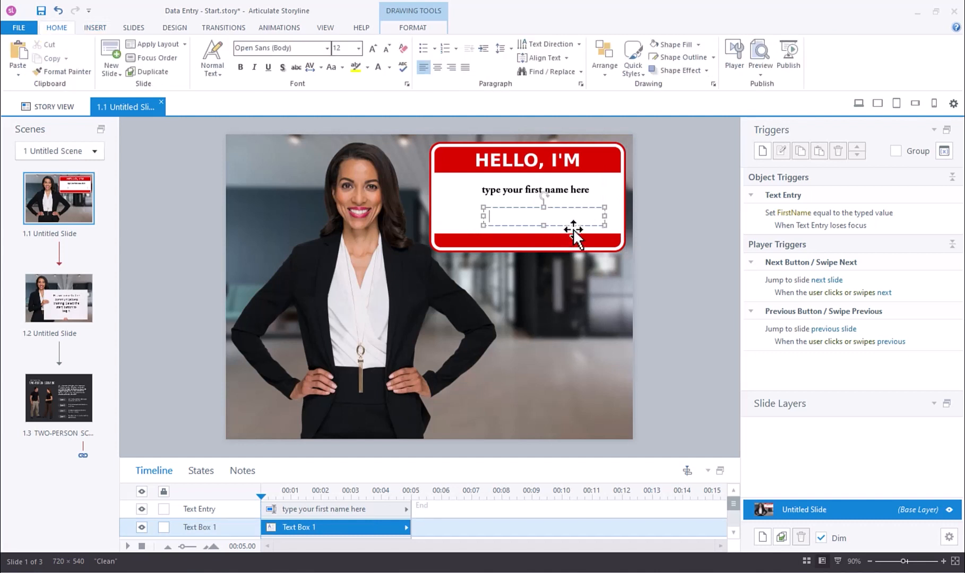
mouse_move(436, 136)
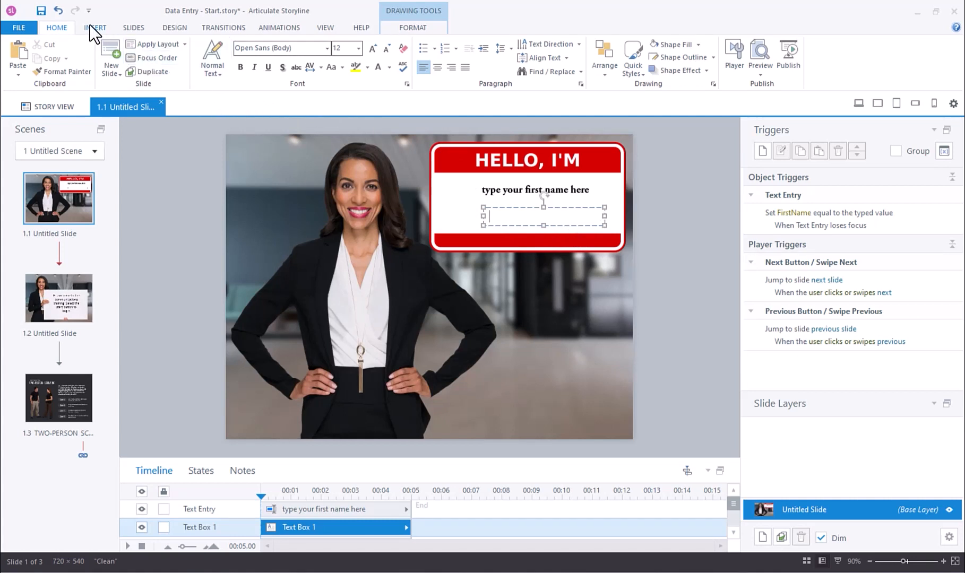
- Insert a FirstName variable reference into the new text box
left_click(94, 27)
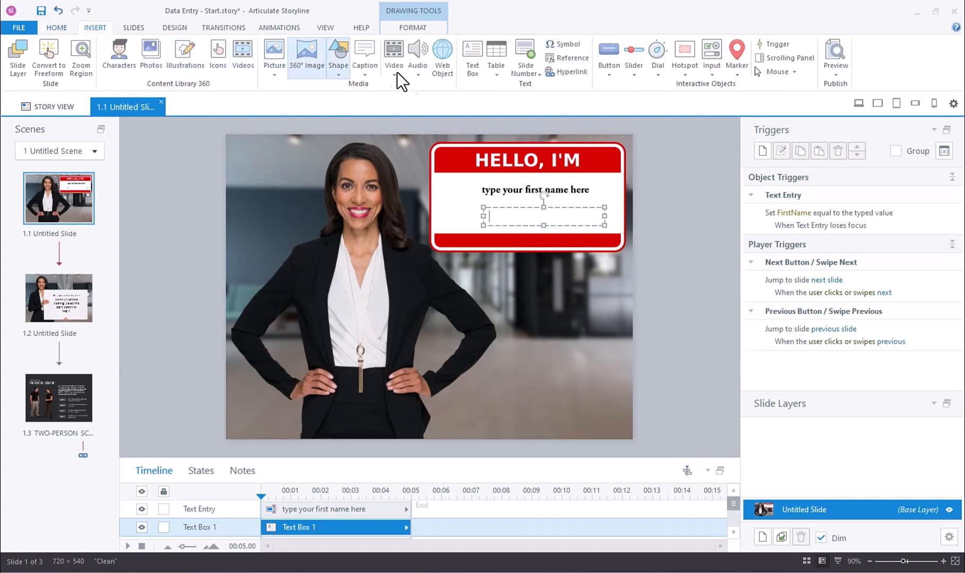
left_click(570, 58)
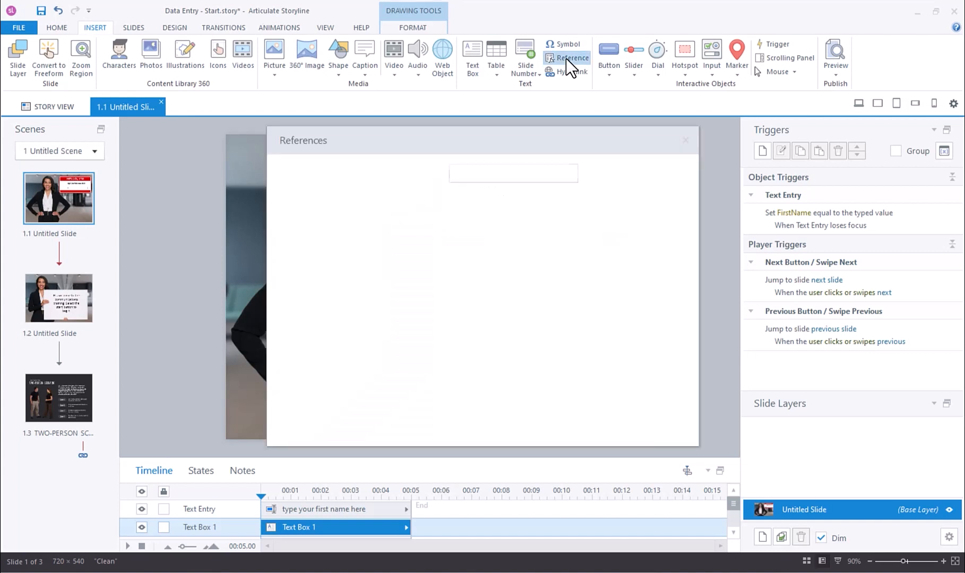
left_click(566, 58)
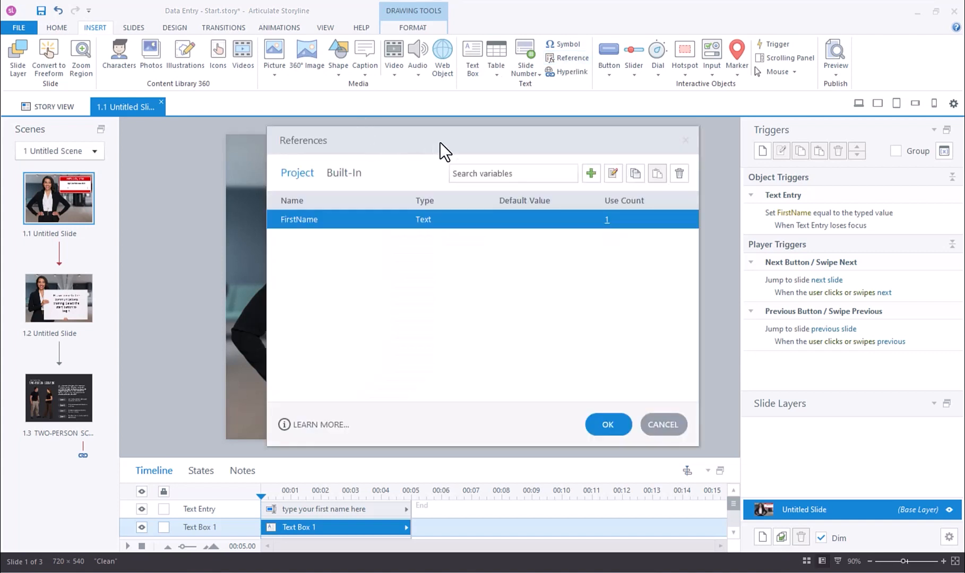
mouse_move(381, 185)
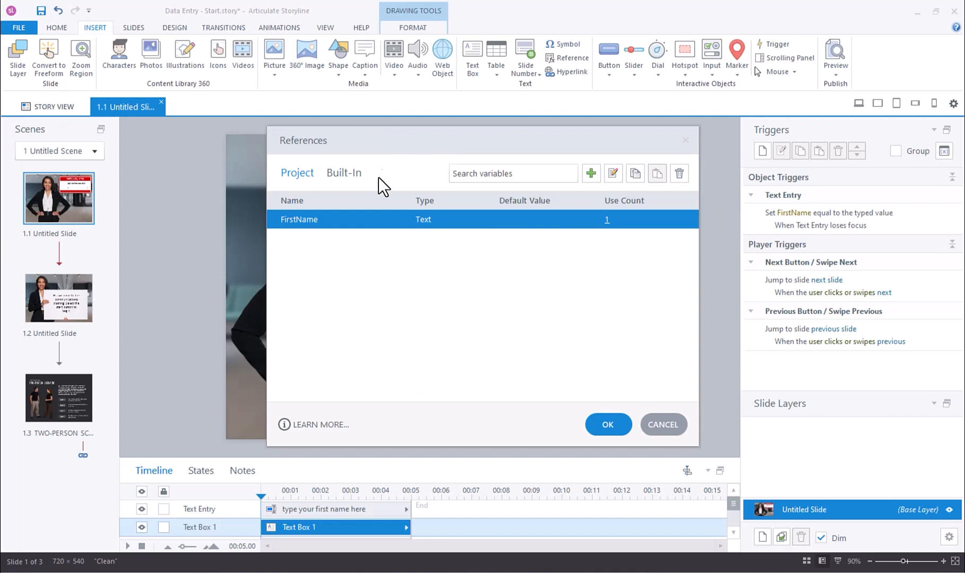
mouse_move(453, 243)
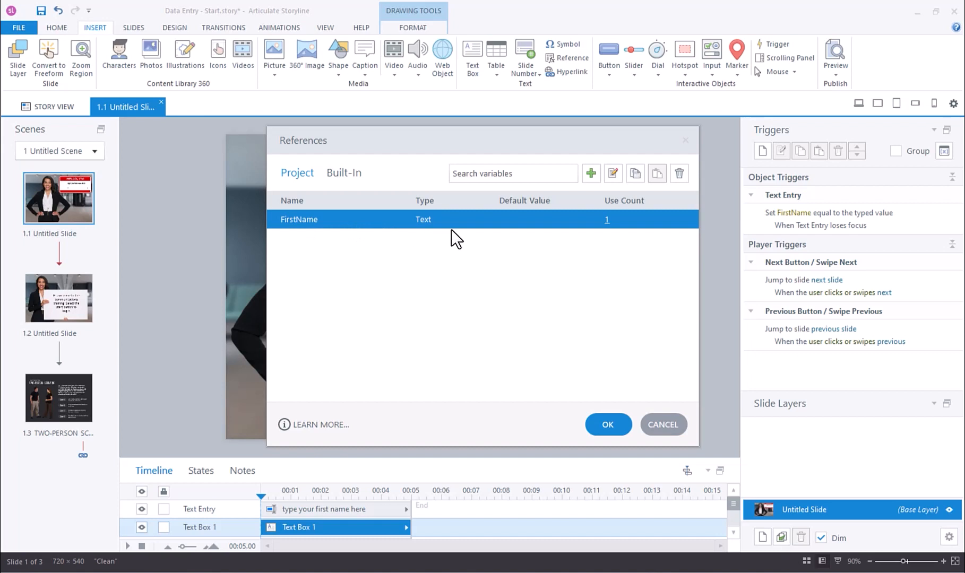
left_click(606, 424)
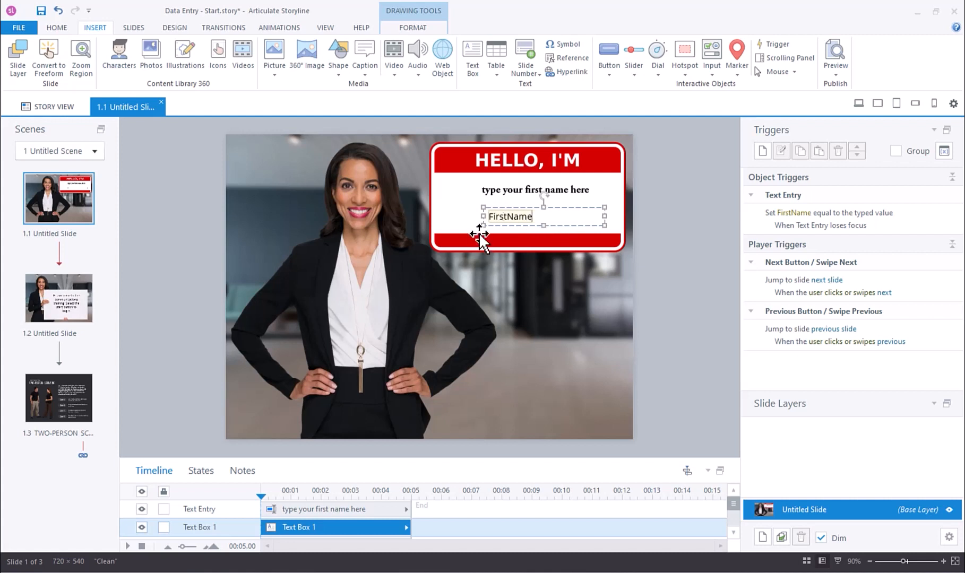
- Copy the FirstName reference and paste it into the welcome and scenario slide greetings
double_click(508, 216)
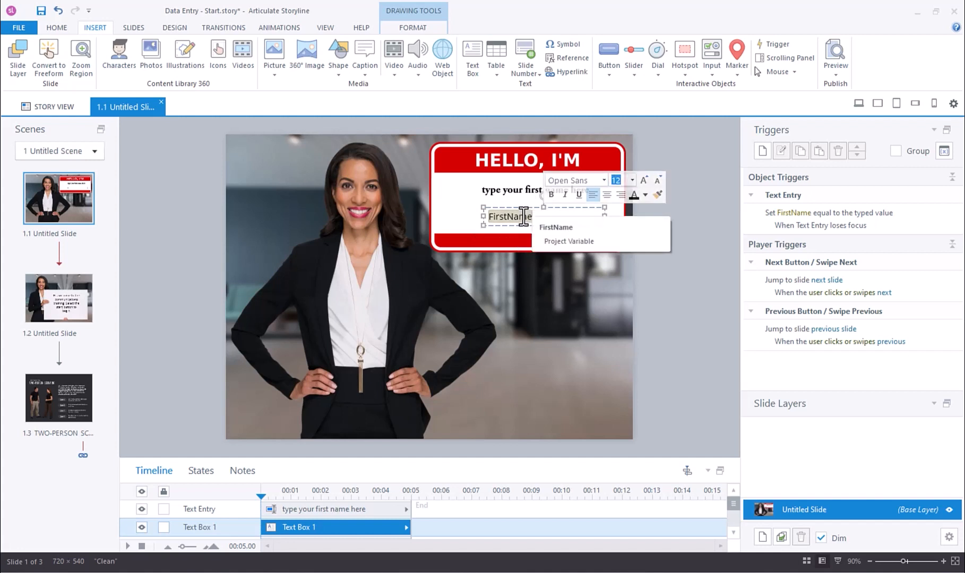
left_click(58, 297)
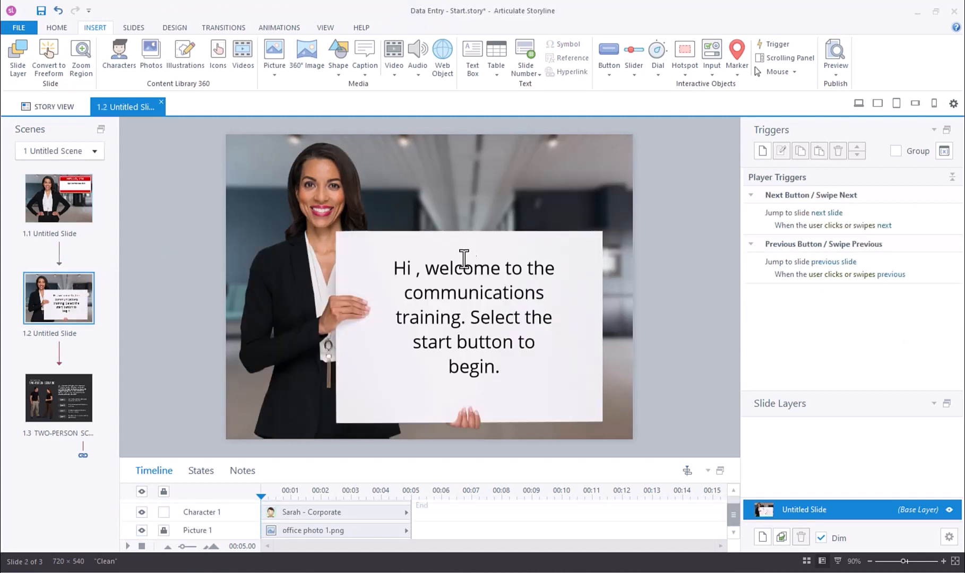
mouse_move(354, 284)
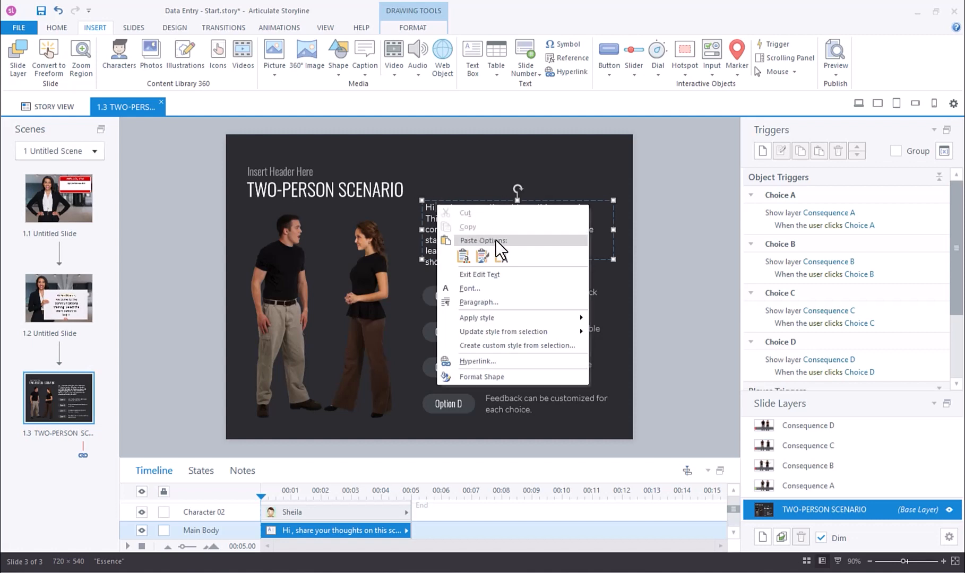
left_click(504, 250)
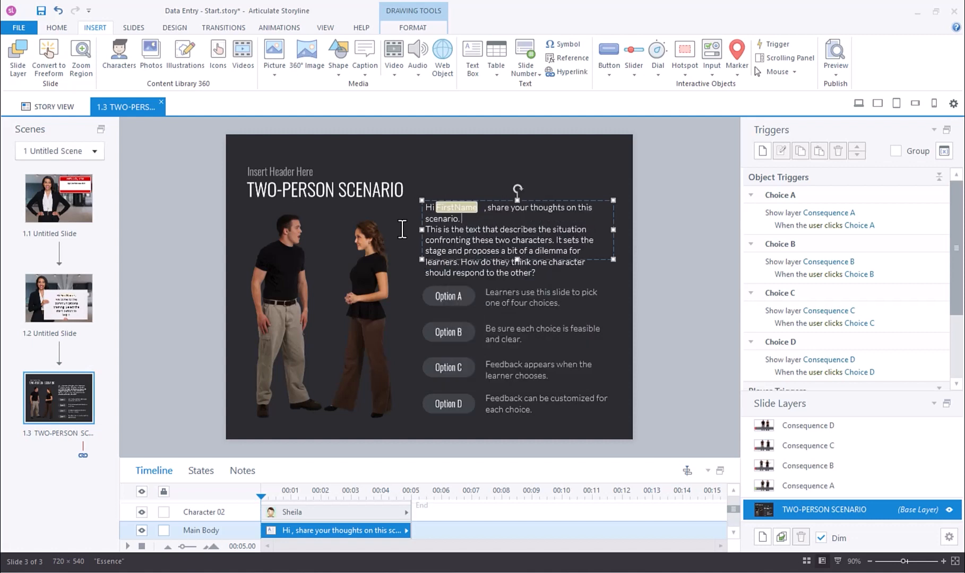
mouse_move(59, 299)
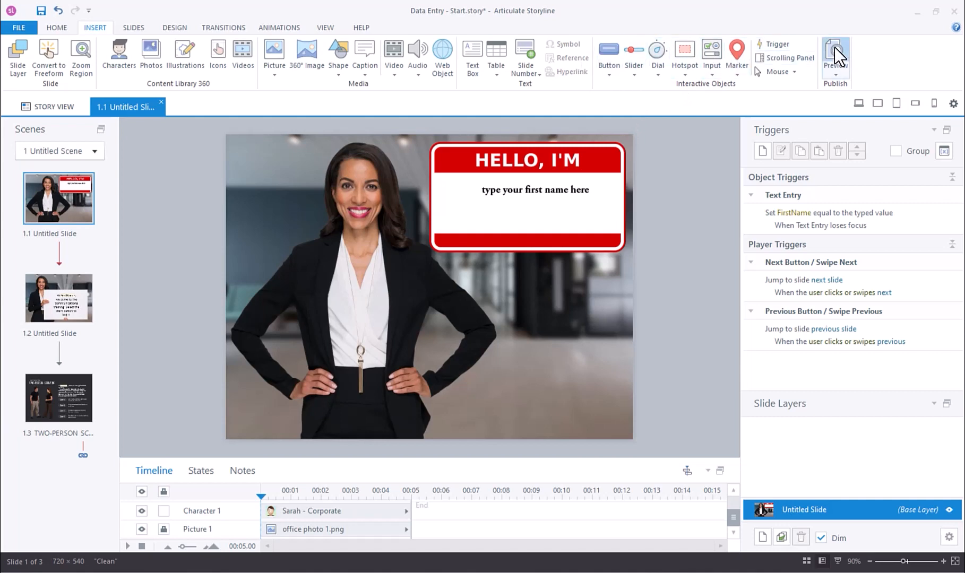
- Preview the course, enter 'Ade' as the name, and advance to check the greeting
left_click(835, 55)
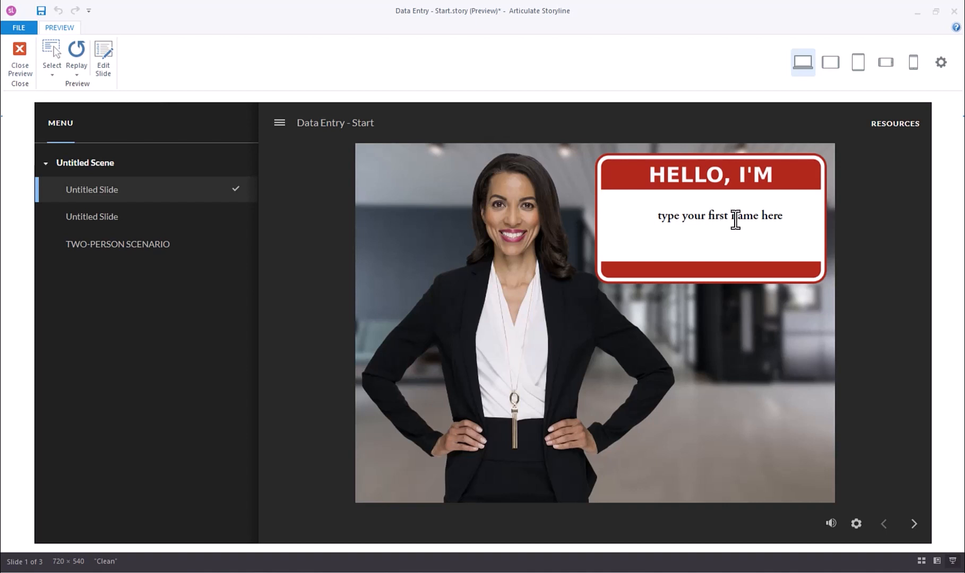
type("Ade")
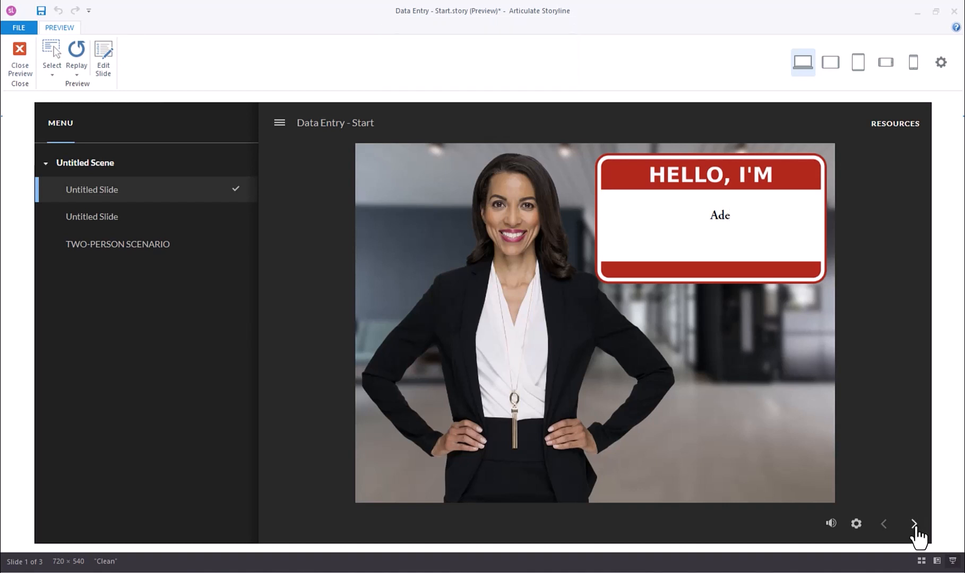
left_click(915, 524)
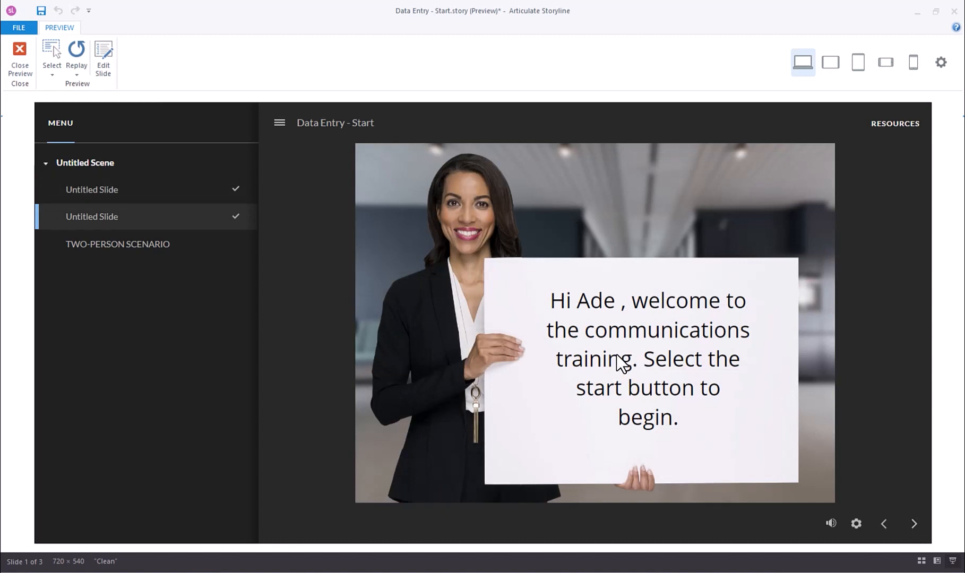
mouse_move(583, 313)
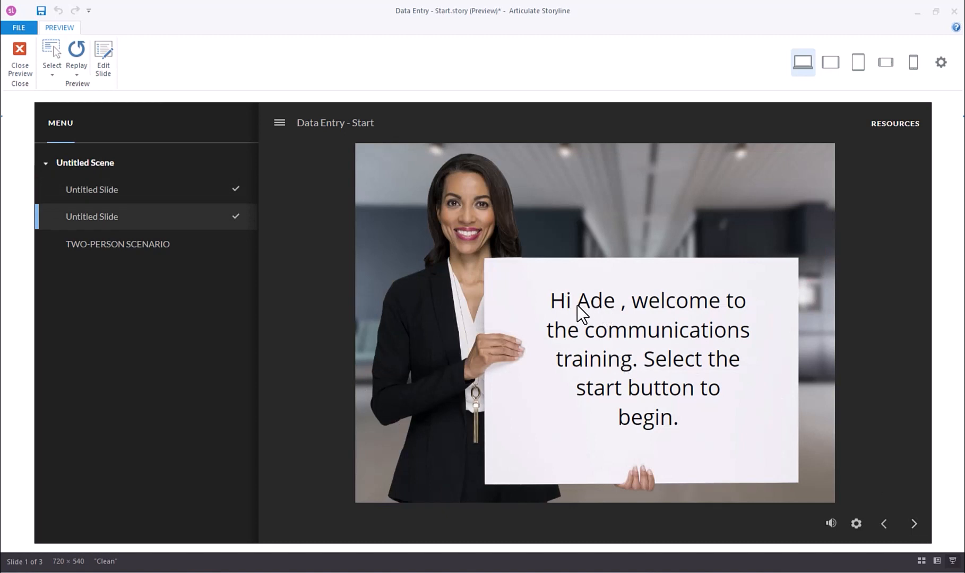
mouse_move(590, 315)
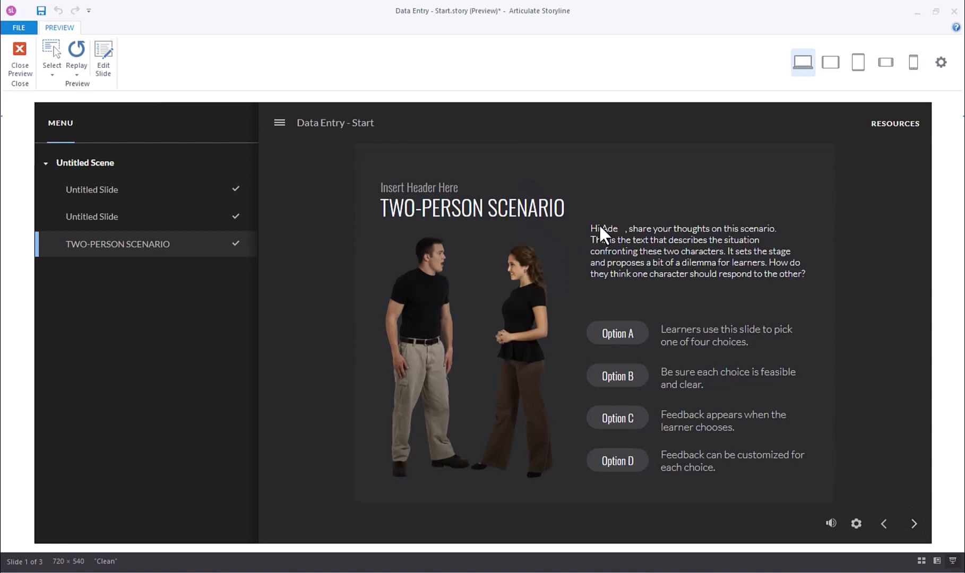
mouse_move(603, 232)
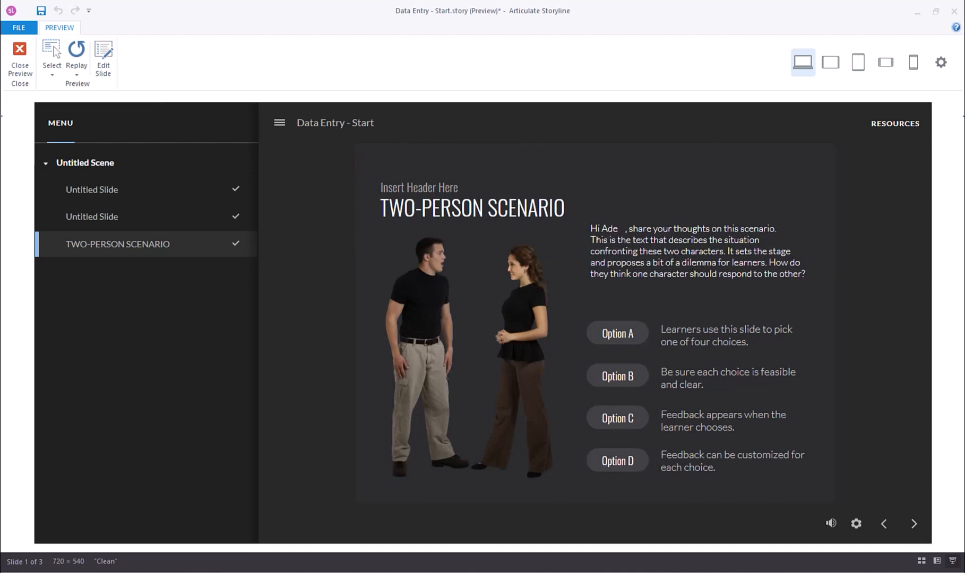